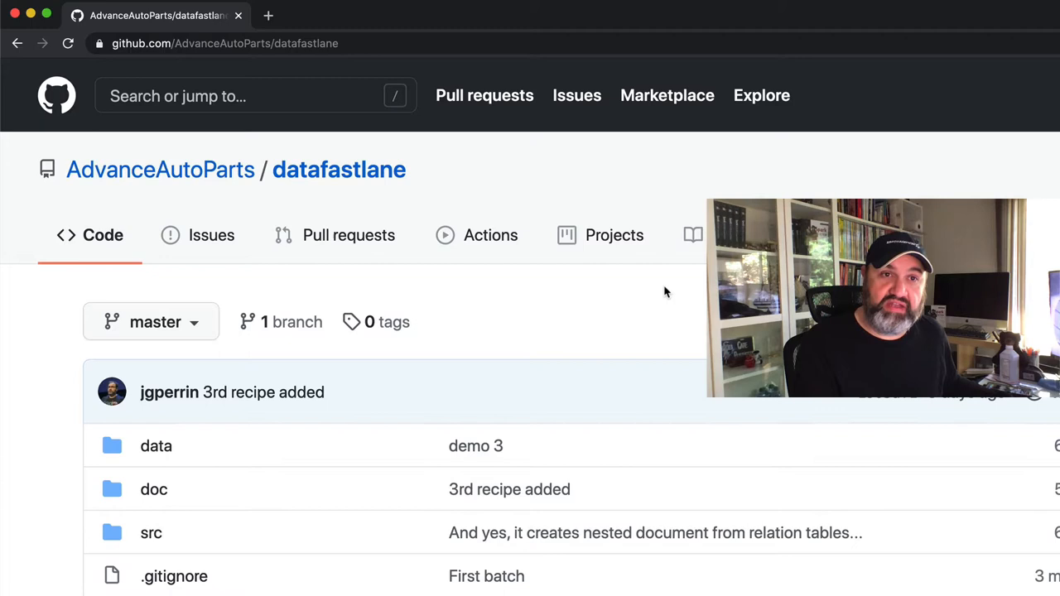
mouse_move(189, 181)
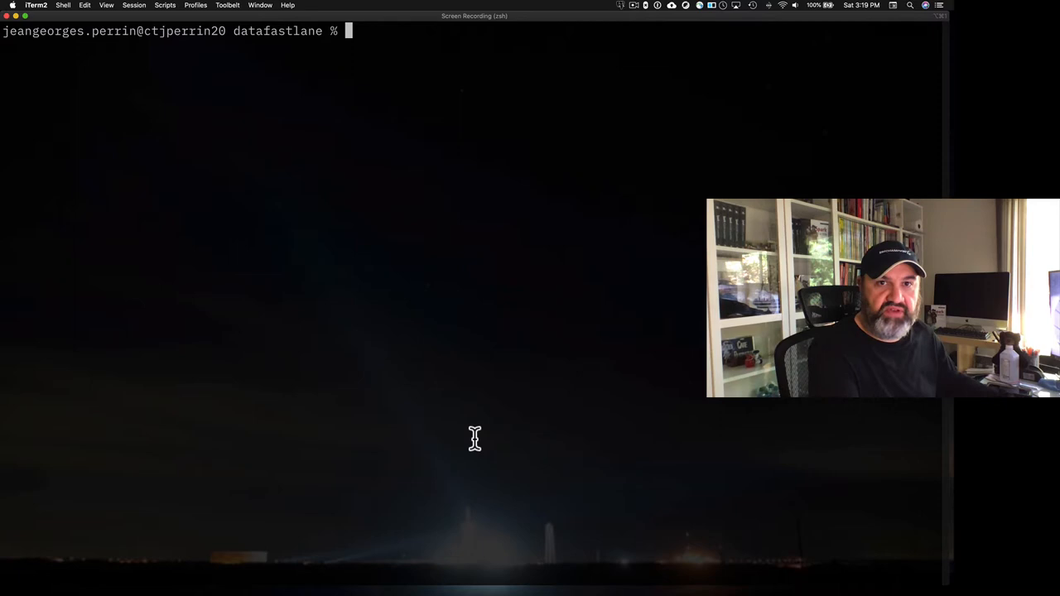
Enter 'code data/books/books.csv' to open the books CSV in VS Code
text(code)
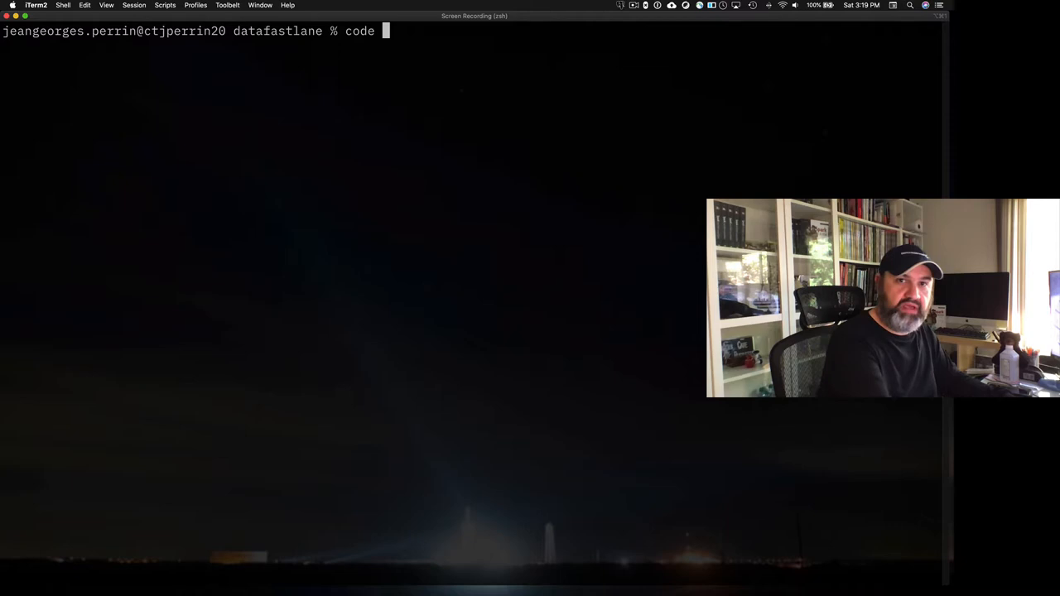
text(data/b)
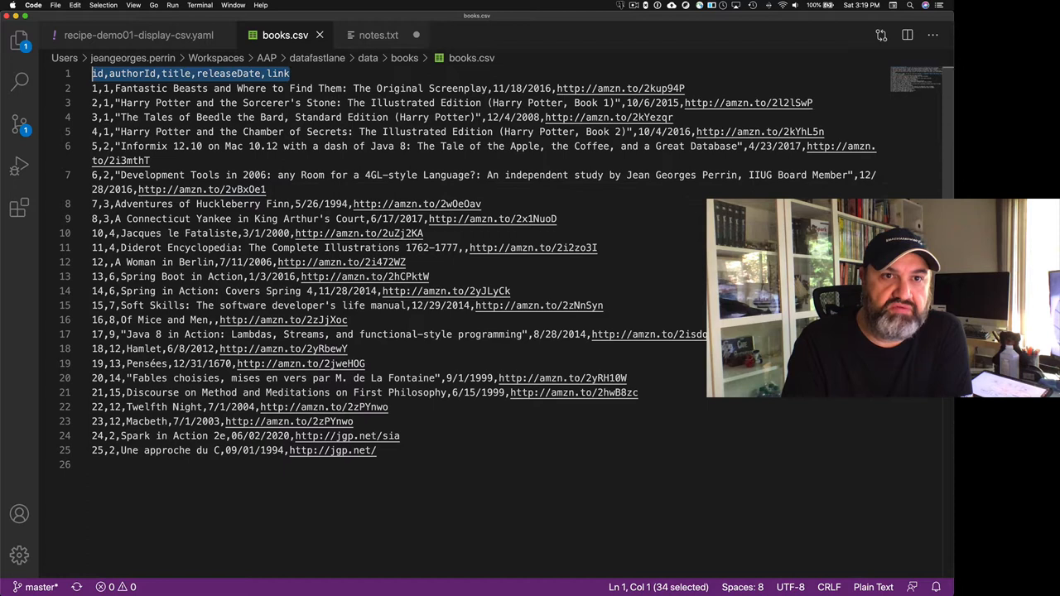
Deselect the header line of books.csv, then return to iTerm2
click(119, 174)
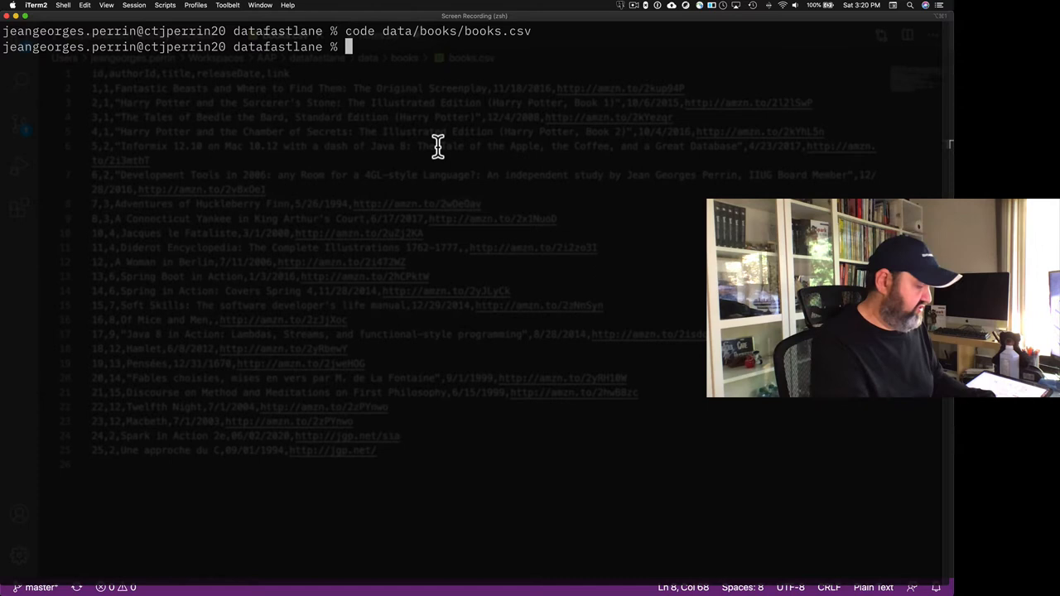
Run './dfl.sh doc/demo/recipe-demo01-display-csv.yaml' to display the books data
text(./)
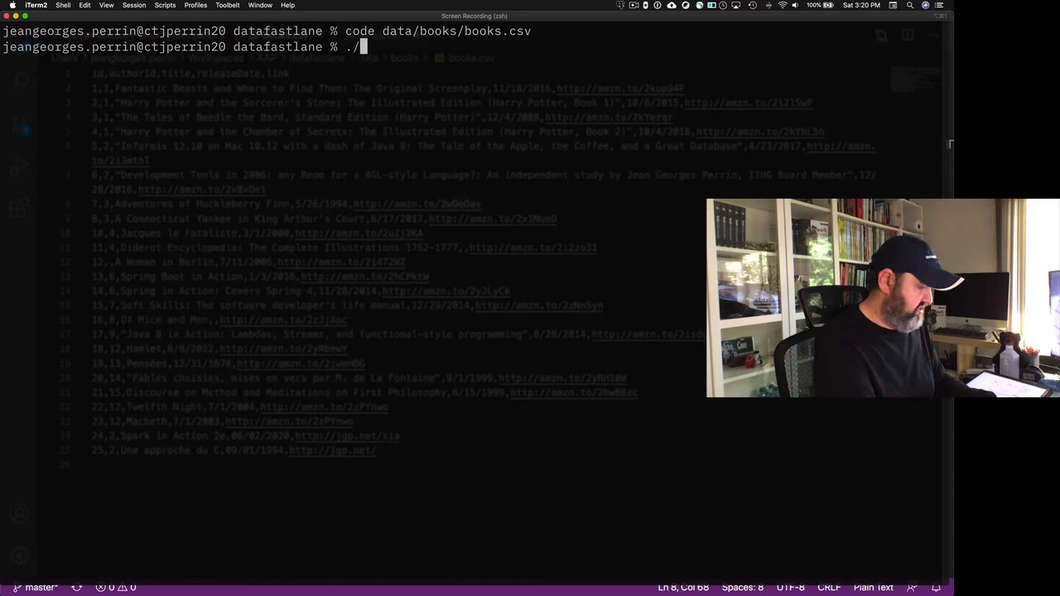
text(dfl.sh d)
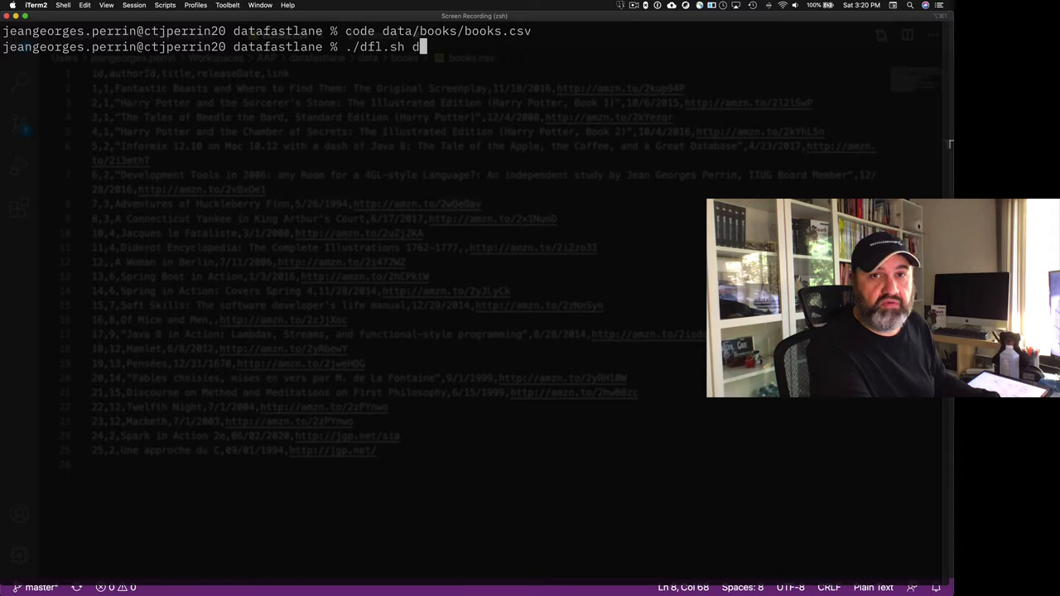
text(emo)
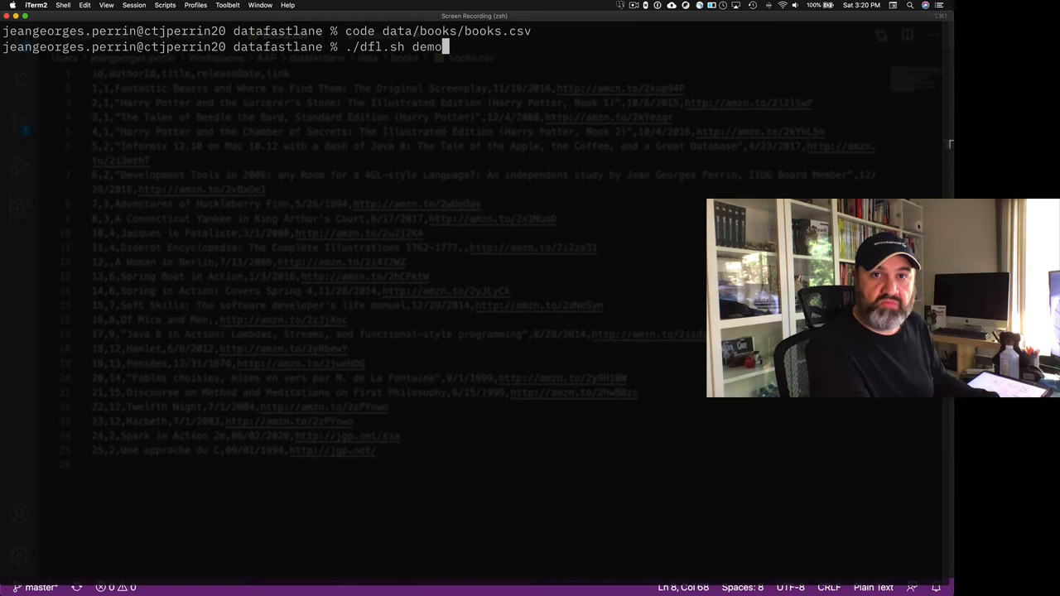
text(doc/demo/recipe-demo01-display-csv.yaml)
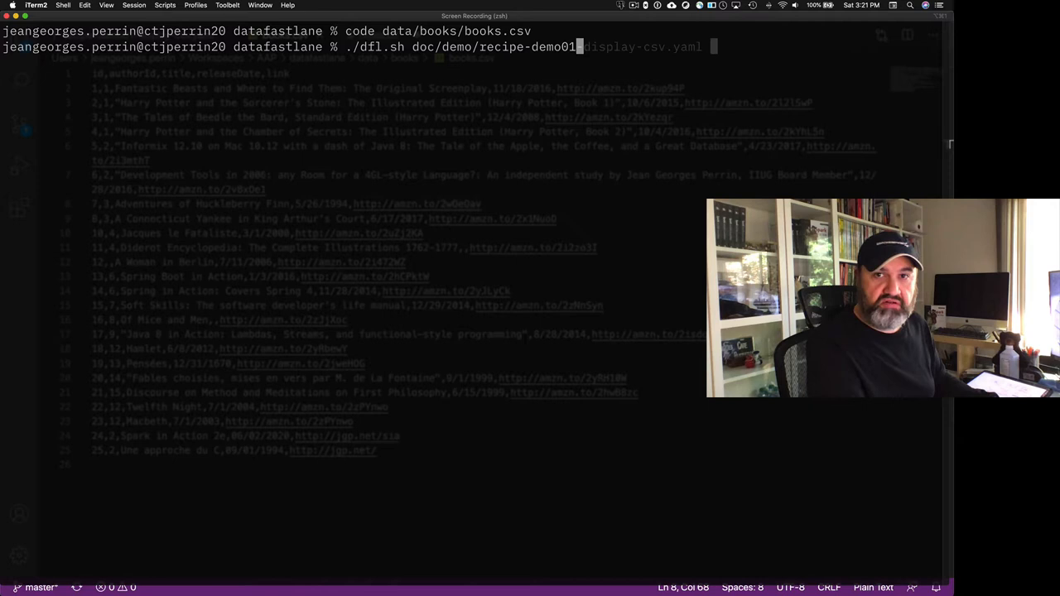
key(Return)
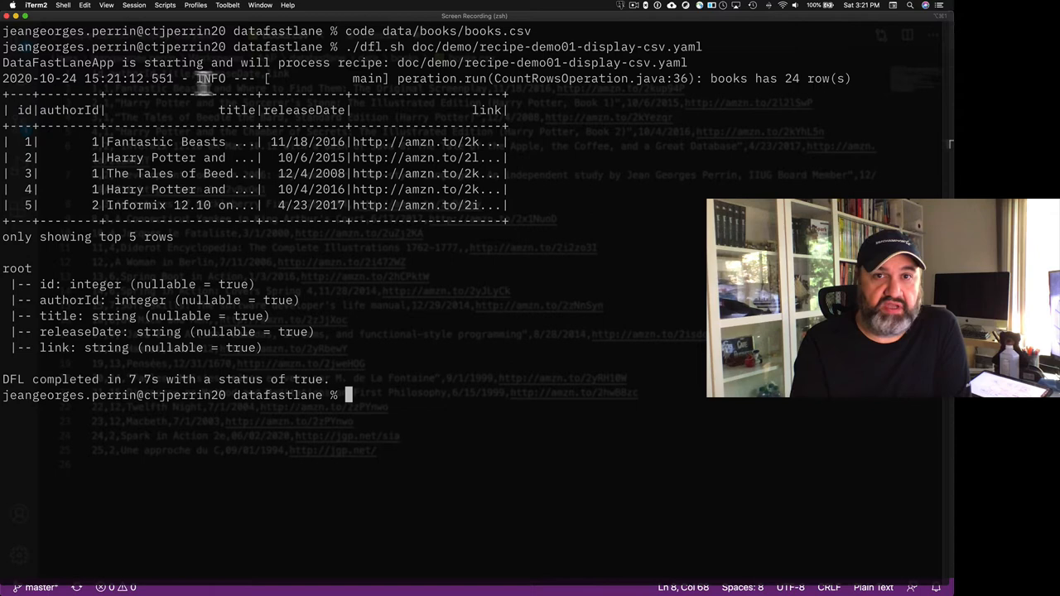
double_click(782, 78)
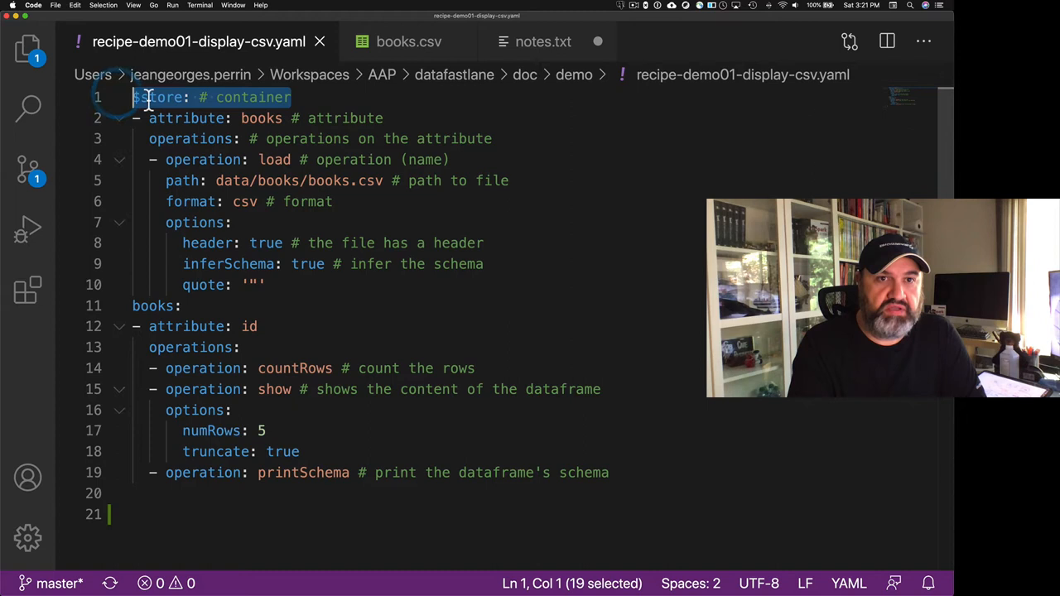
Highlight the books attribute, inferSchema true, the quote option and countRows in the YAML
double_click(260, 118)
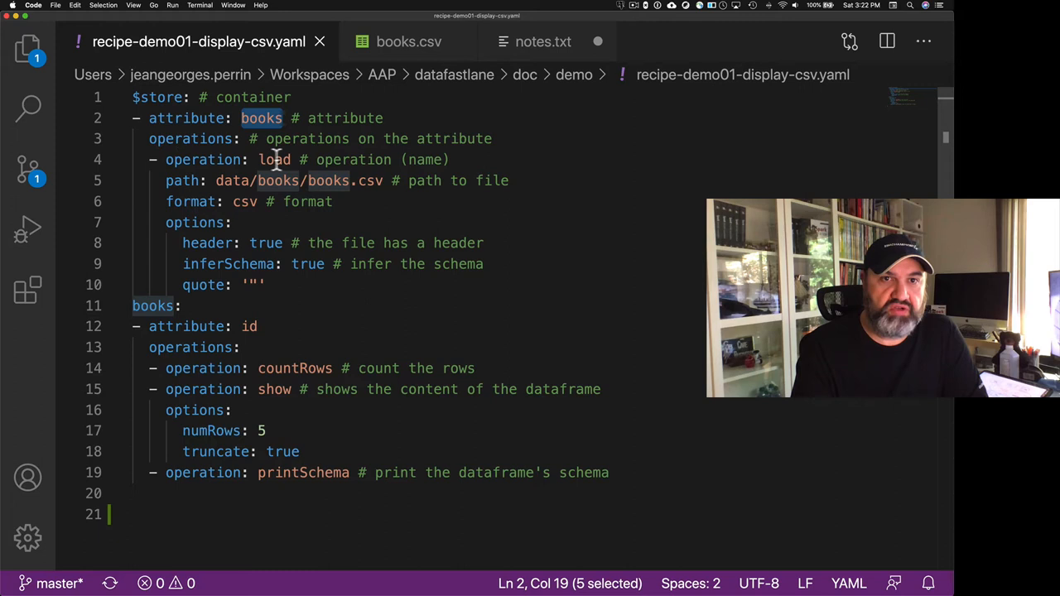
double_click(244, 201)
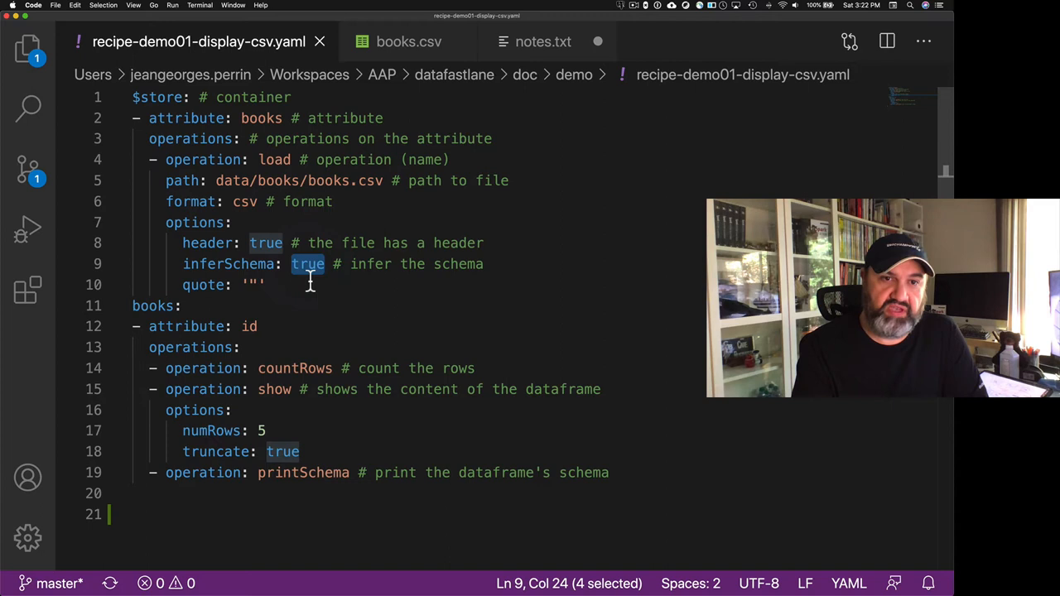
double_click(203, 284)
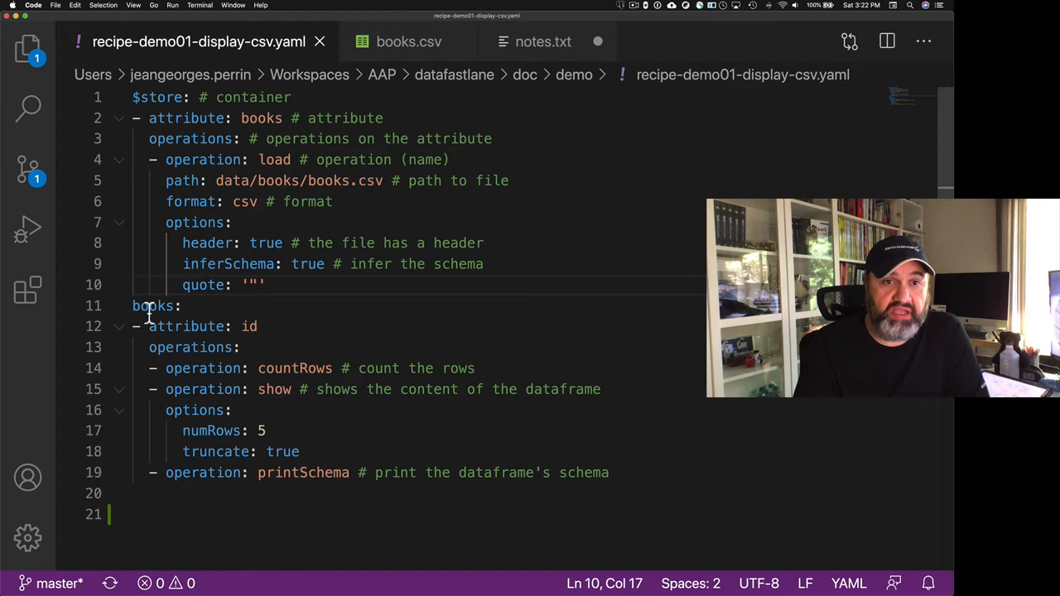
double_click(186, 326)
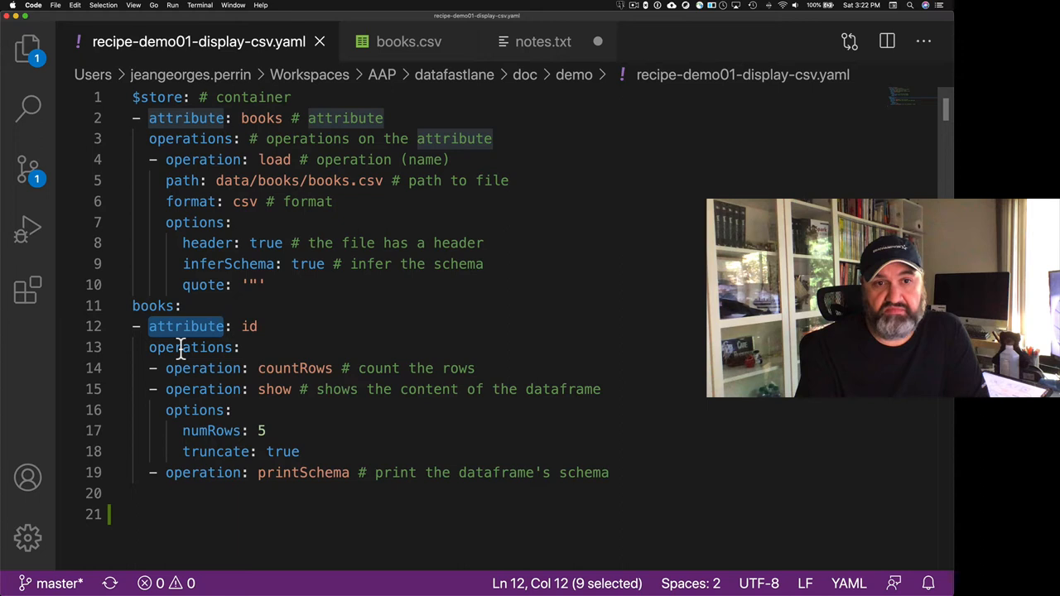
double_click(294, 369)
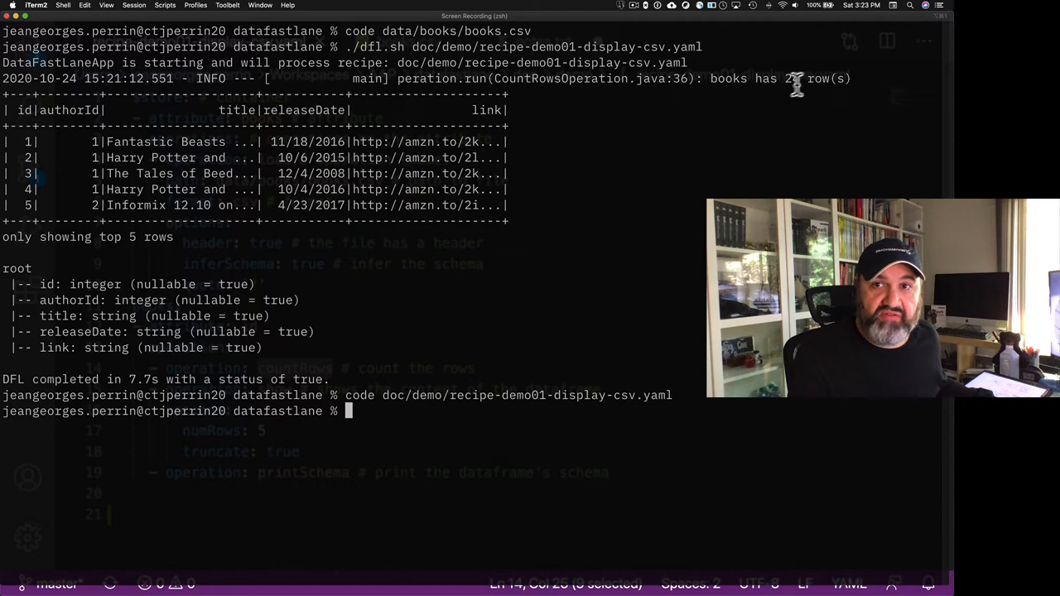
Highlight the 24 row count in the recipe output
drag(66, 284, 265, 347)
text(./dfl.sh)
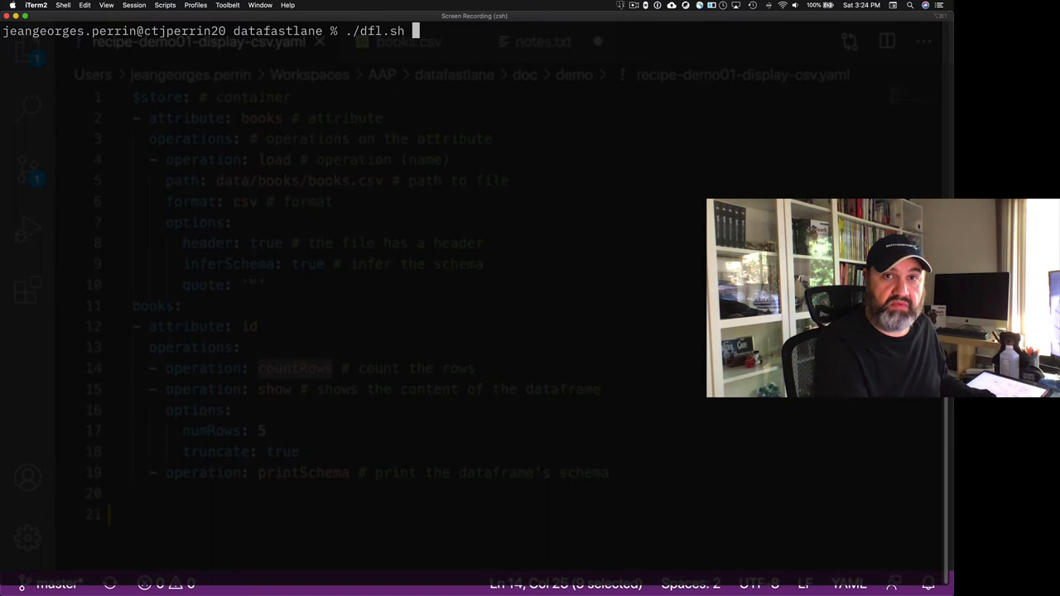
text(doc/de)
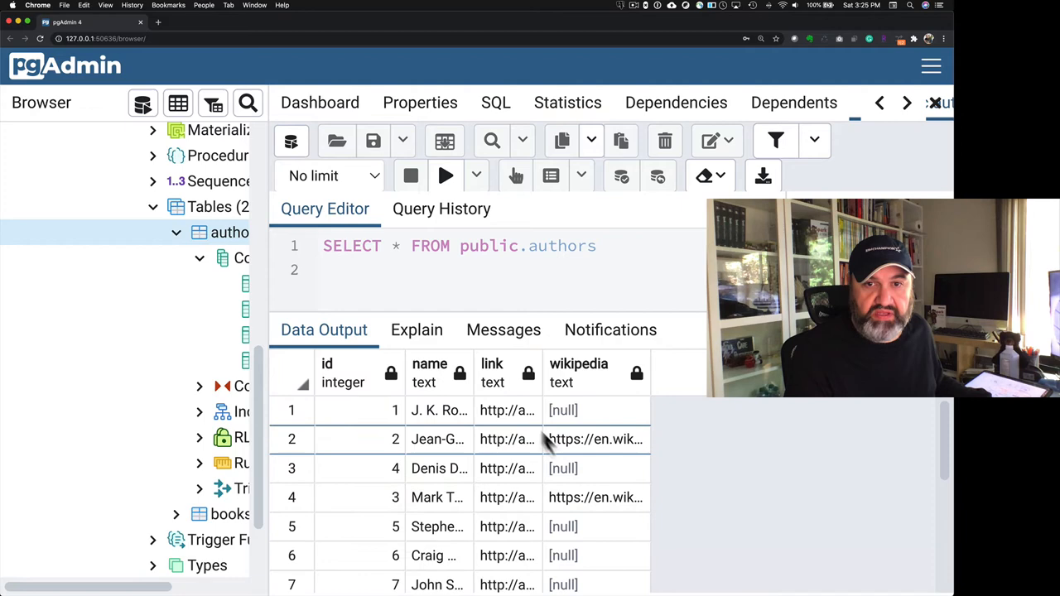
Scroll down through the table rows in pgAdmin 4
scroll(down, 3)
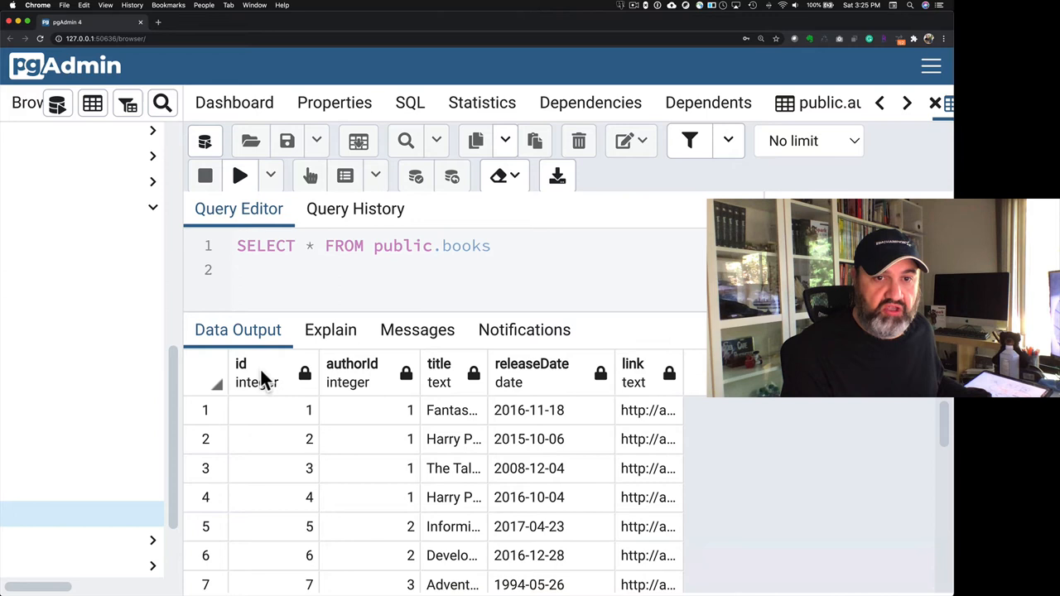
mouse_move(662, 384)
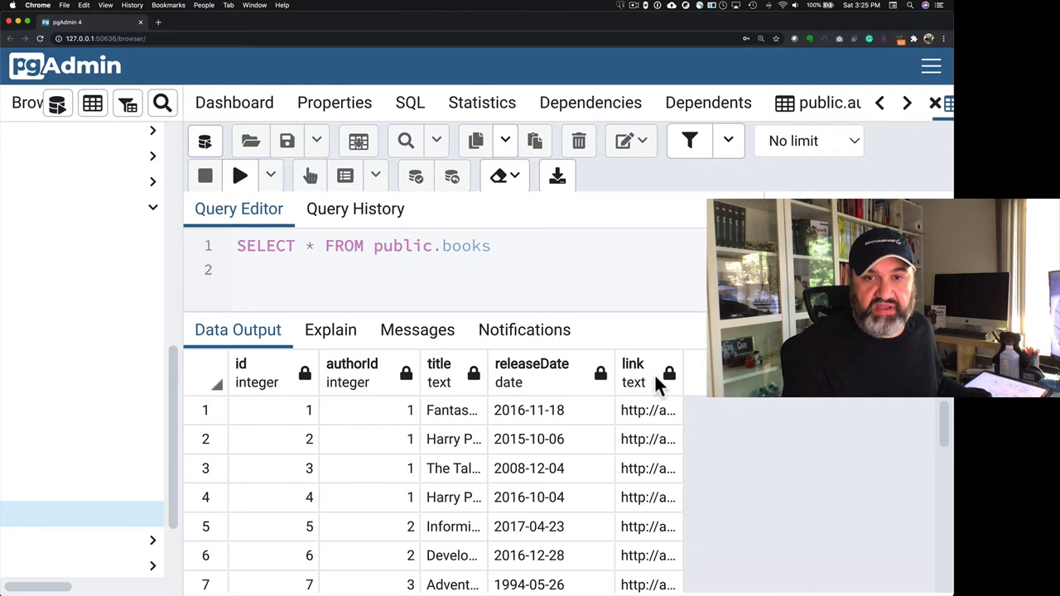
mouse_move(681, 362)
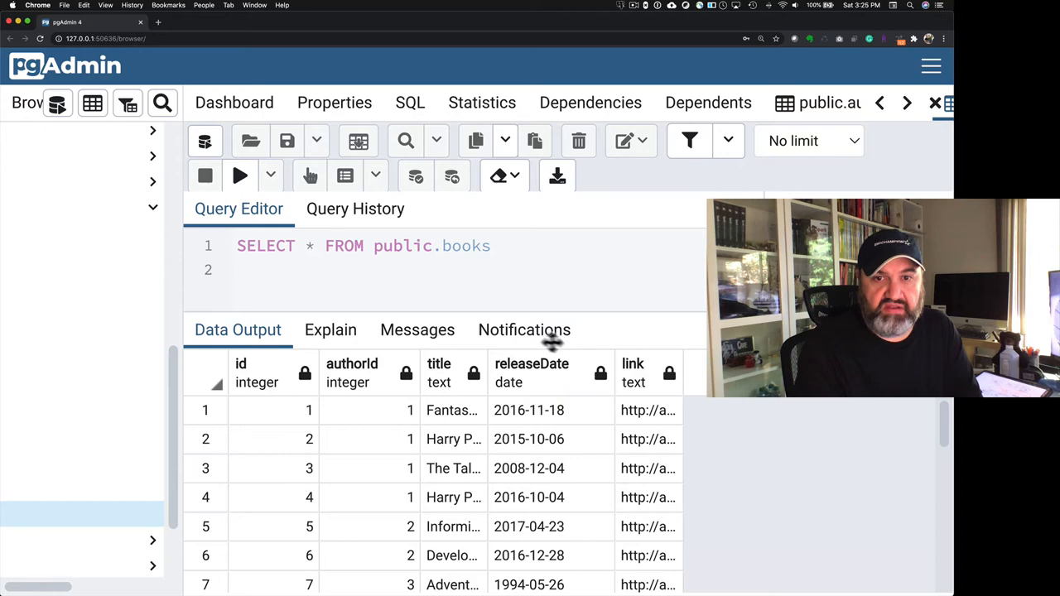
scroll(down, 3)
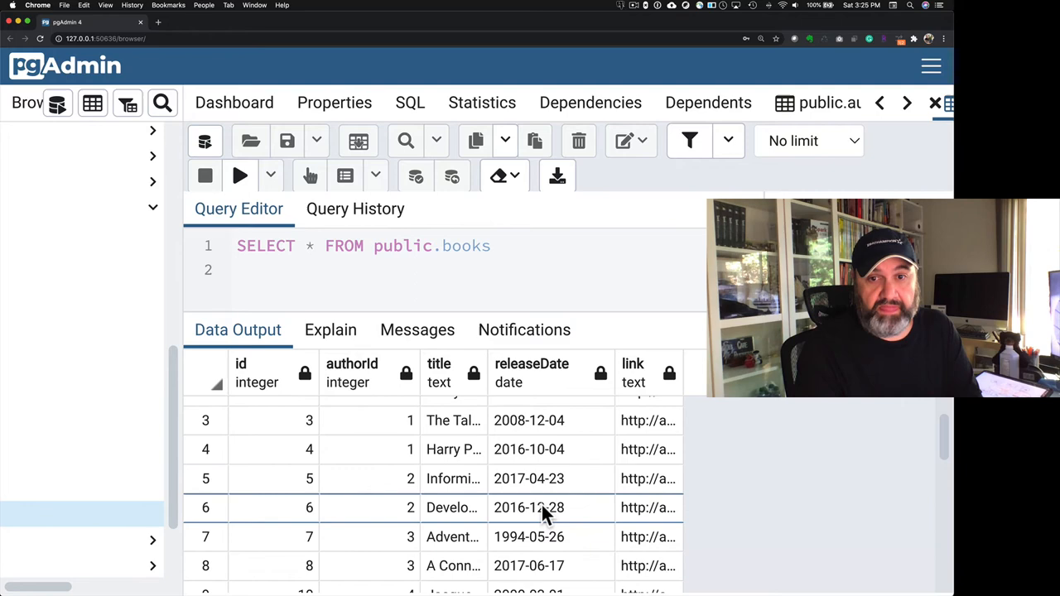
scroll(down, 3)
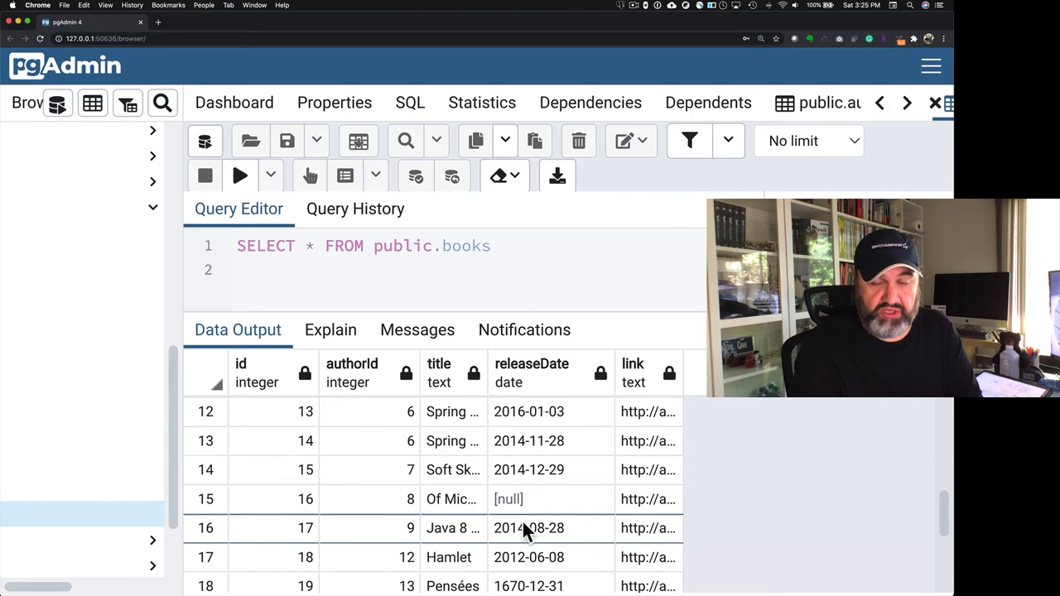
scroll(down, 3)
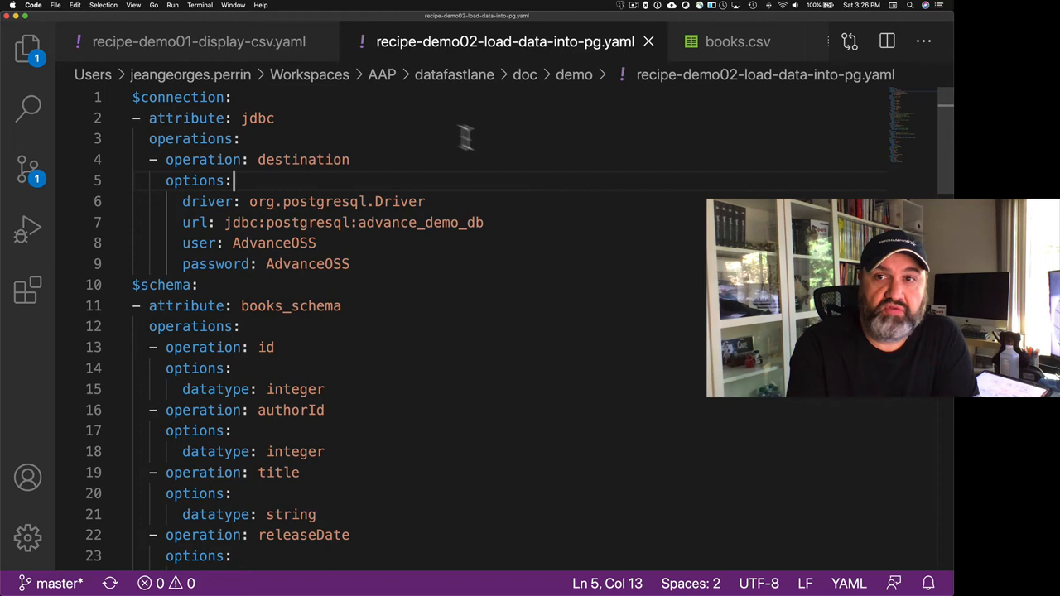
Highlight the destination connection name and the $schema section in recipe-demo02
scroll(down, 3)
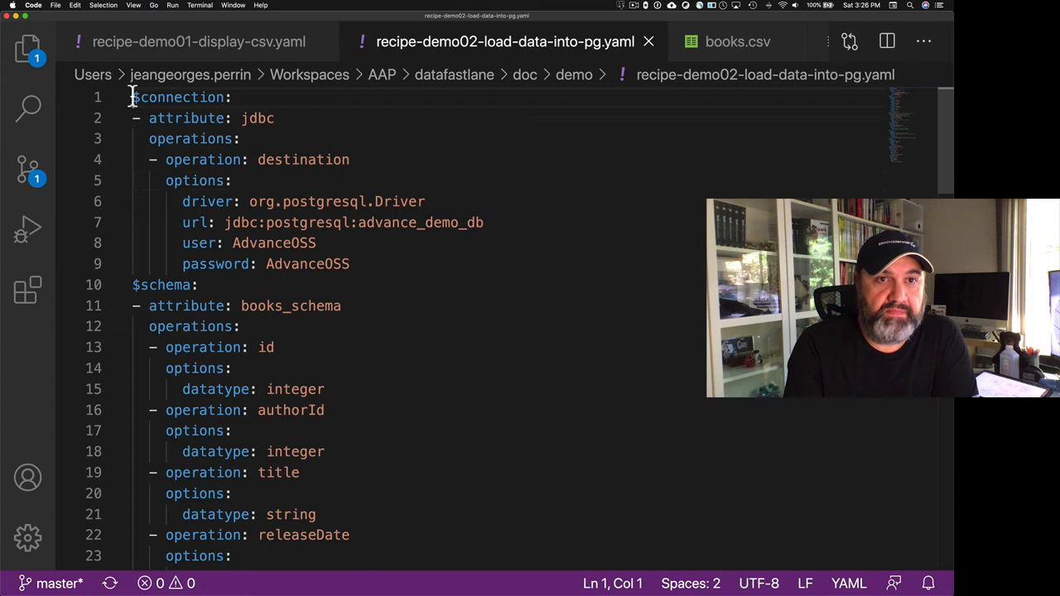
double_click(302, 160)
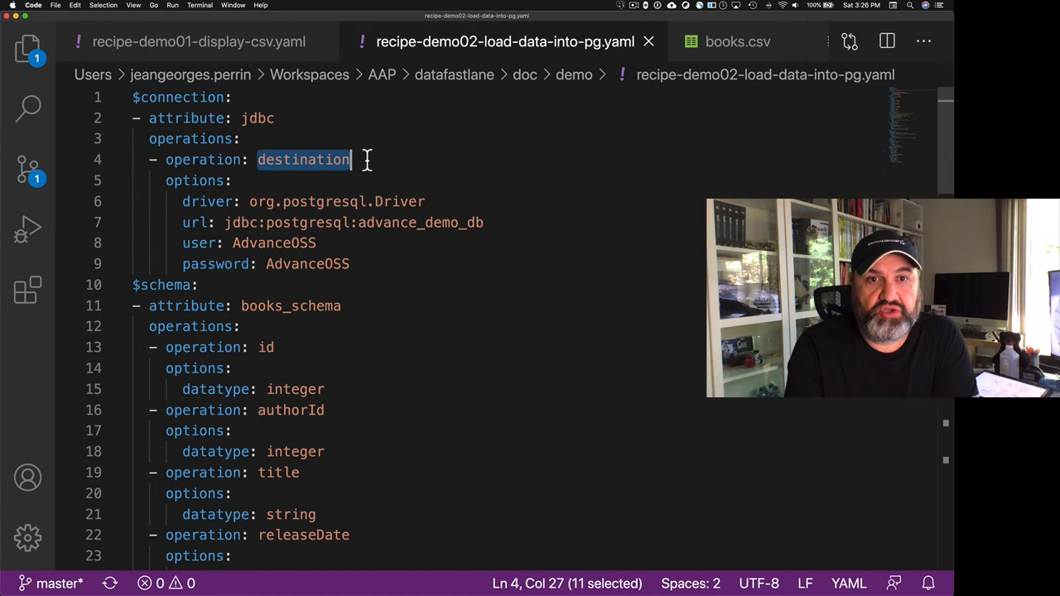
double_click(336, 202)
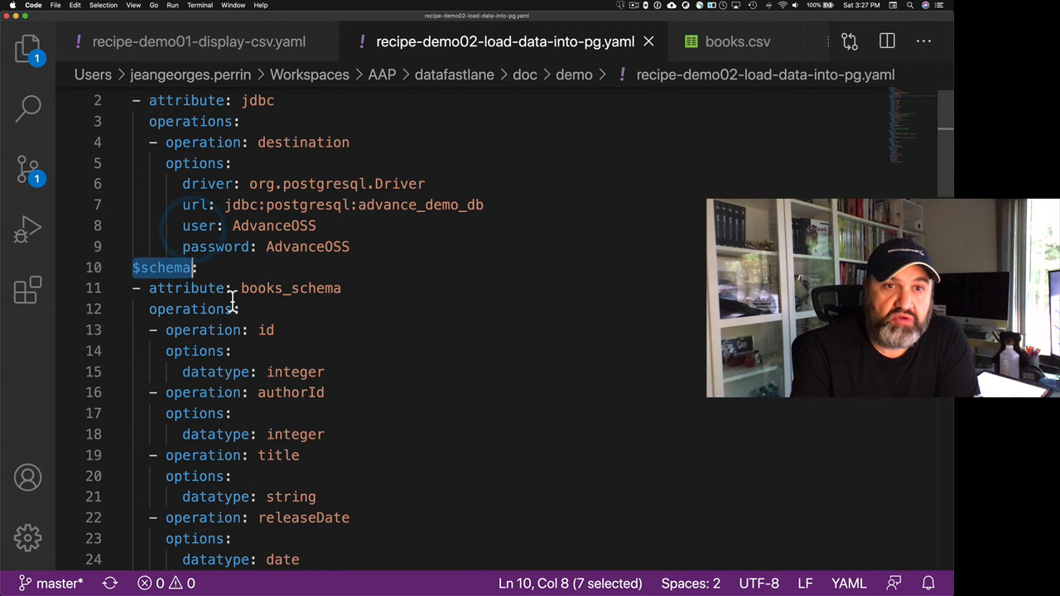
scroll(down, 3)
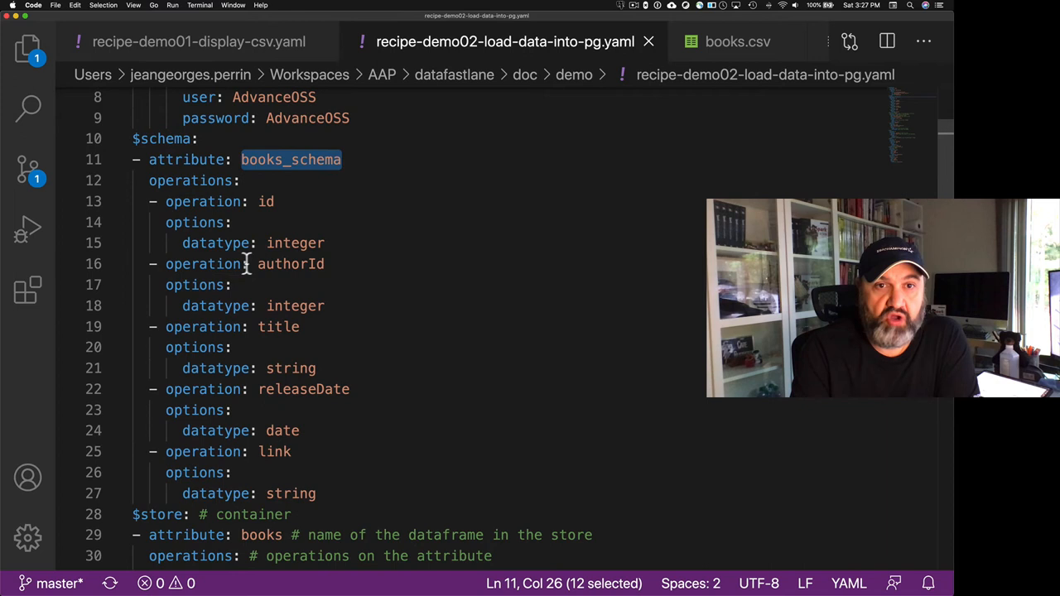
mouse_move(294, 289)
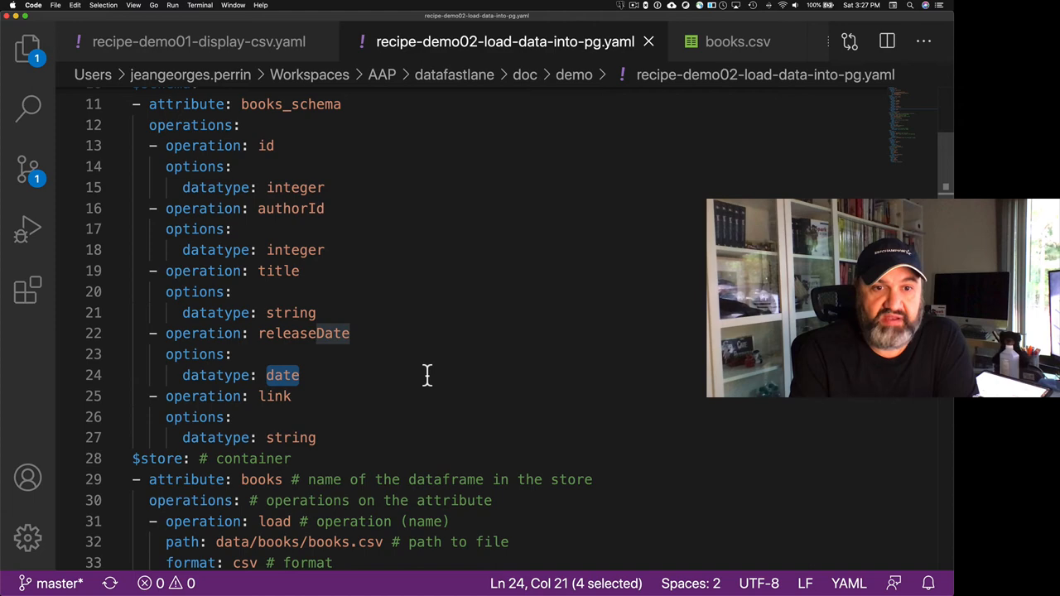
scroll(down, 3)
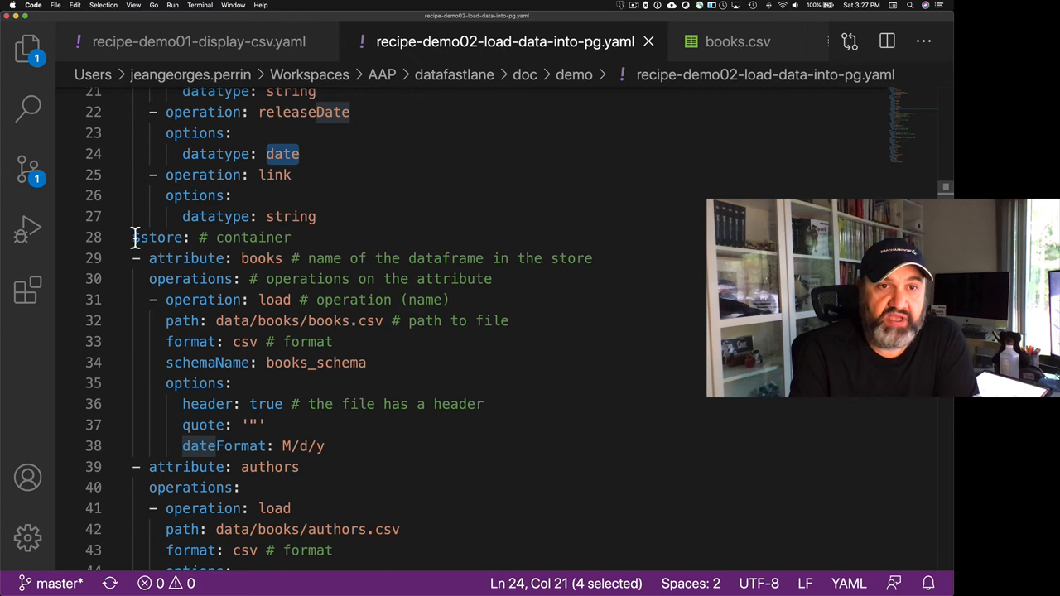
click(262, 257)
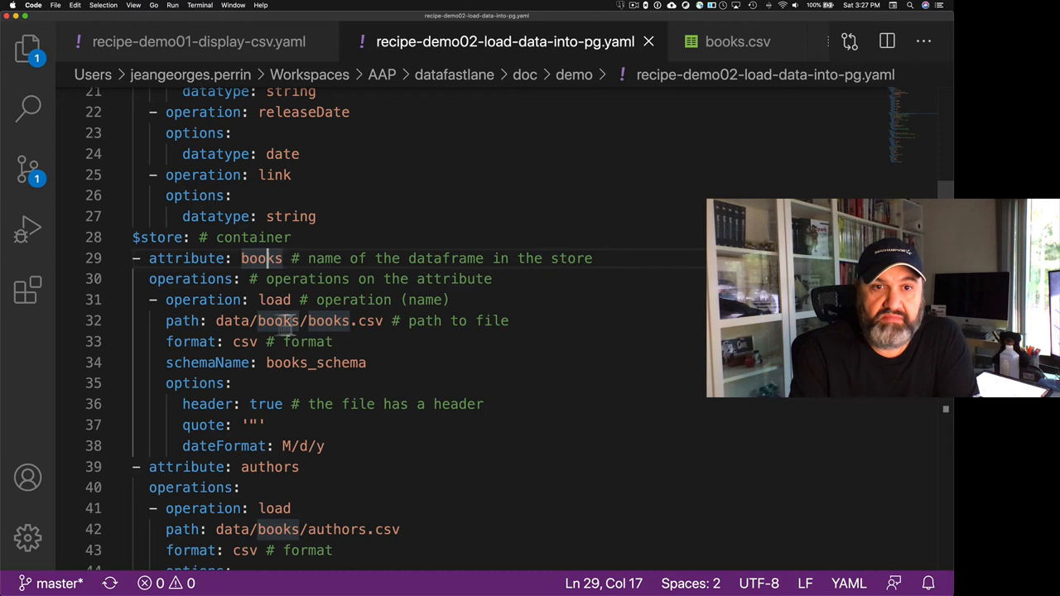
drag(166, 362, 351, 362)
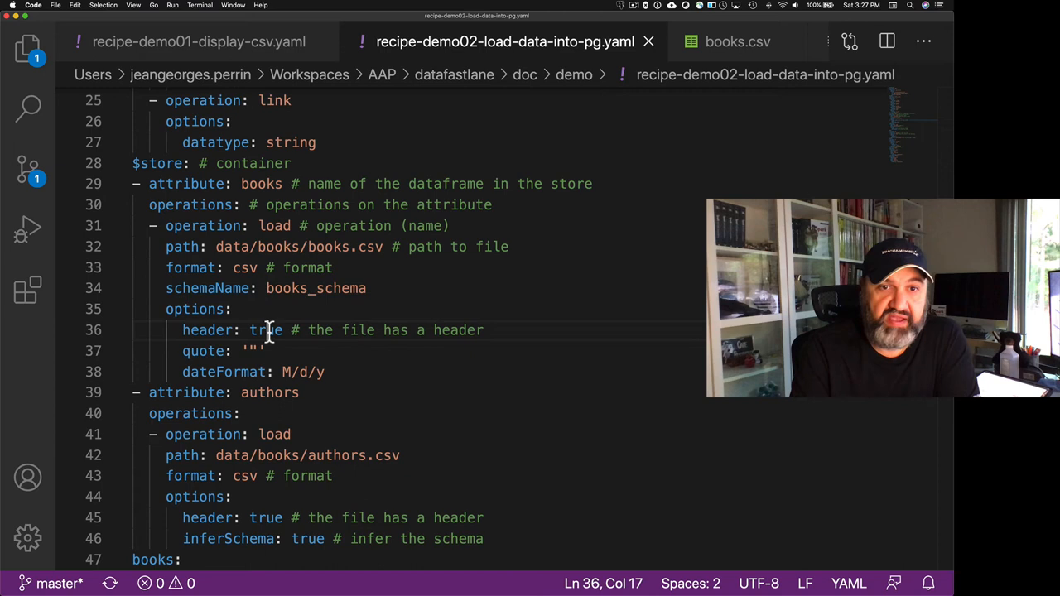
double_click(265, 330)
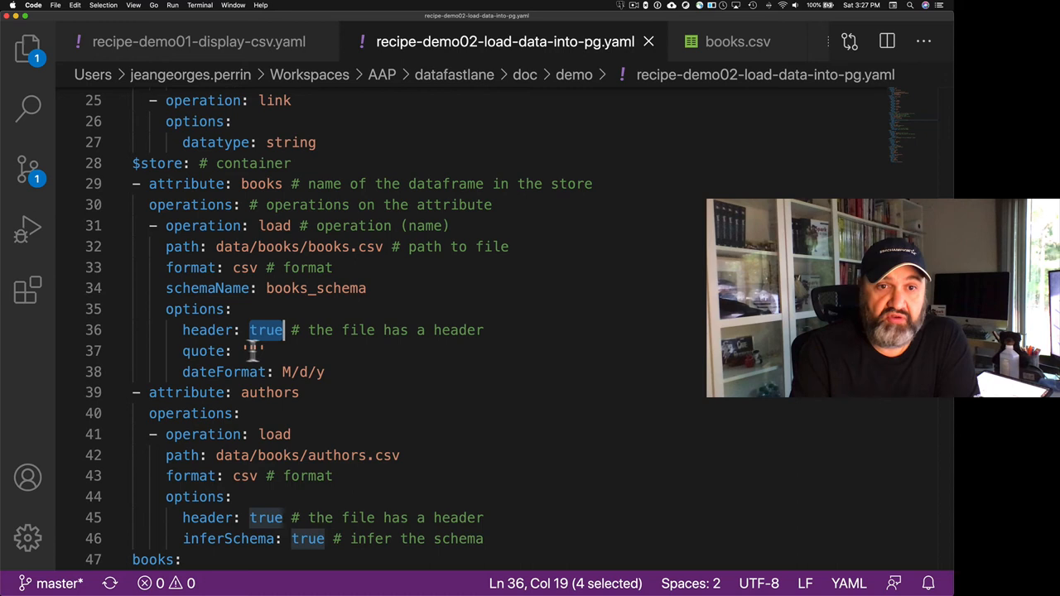
click(286, 372)
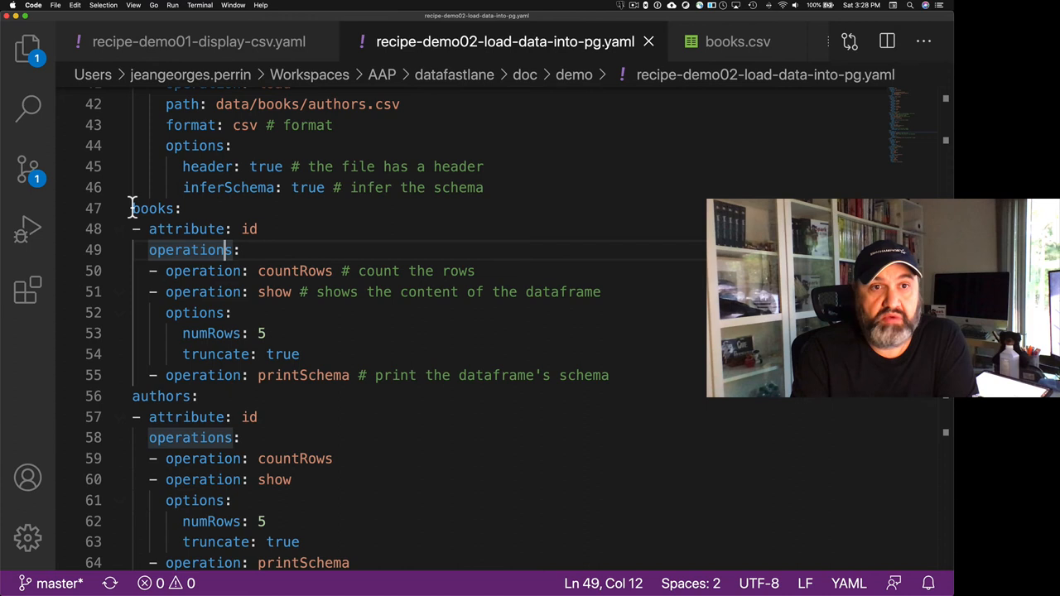
double_click(274, 291)
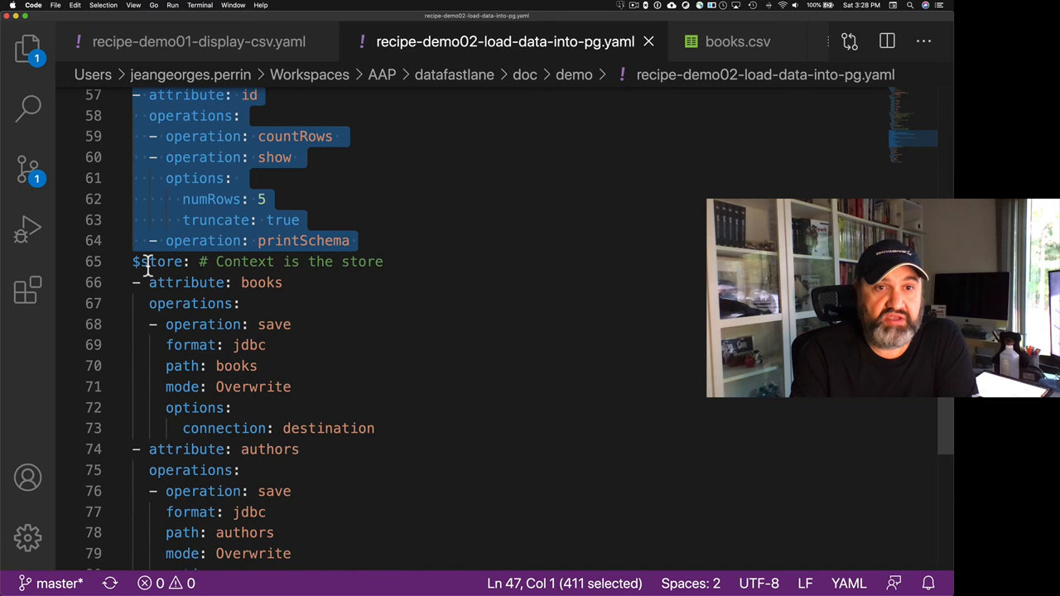
double_click(249, 345)
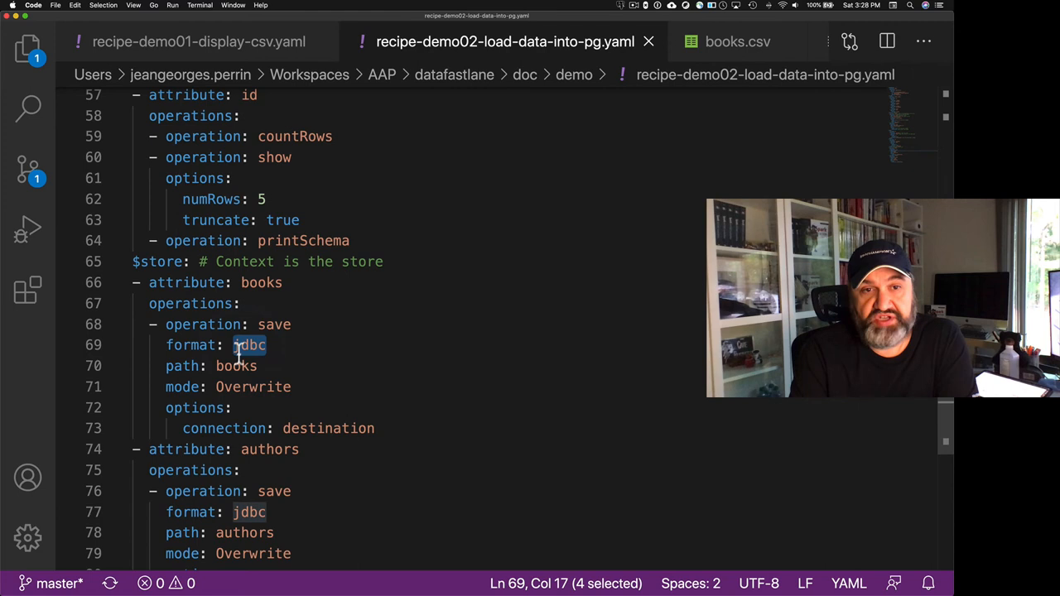
double_click(252, 387)
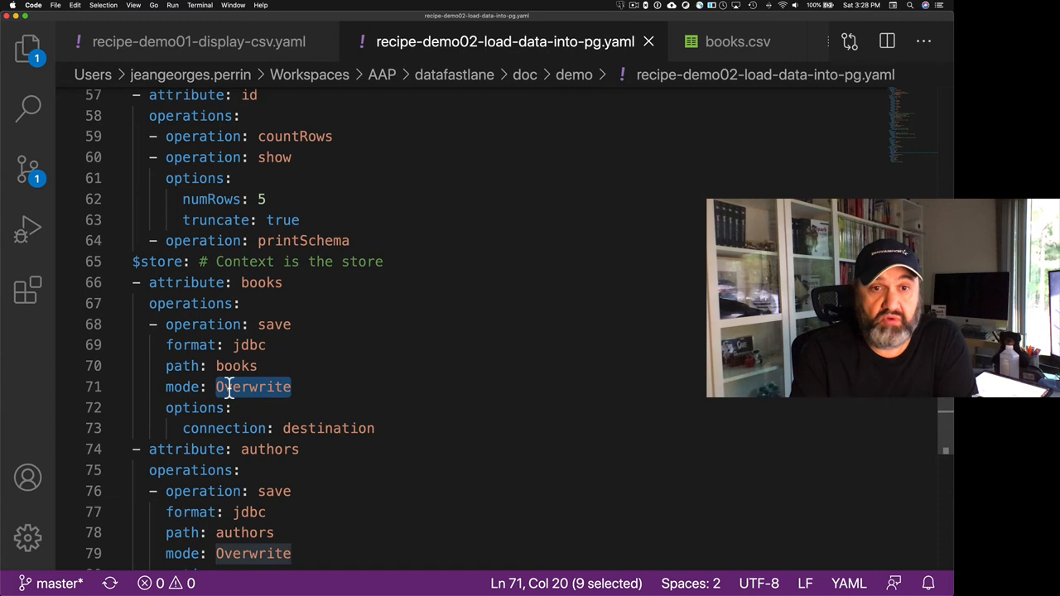
double_click(328, 317)
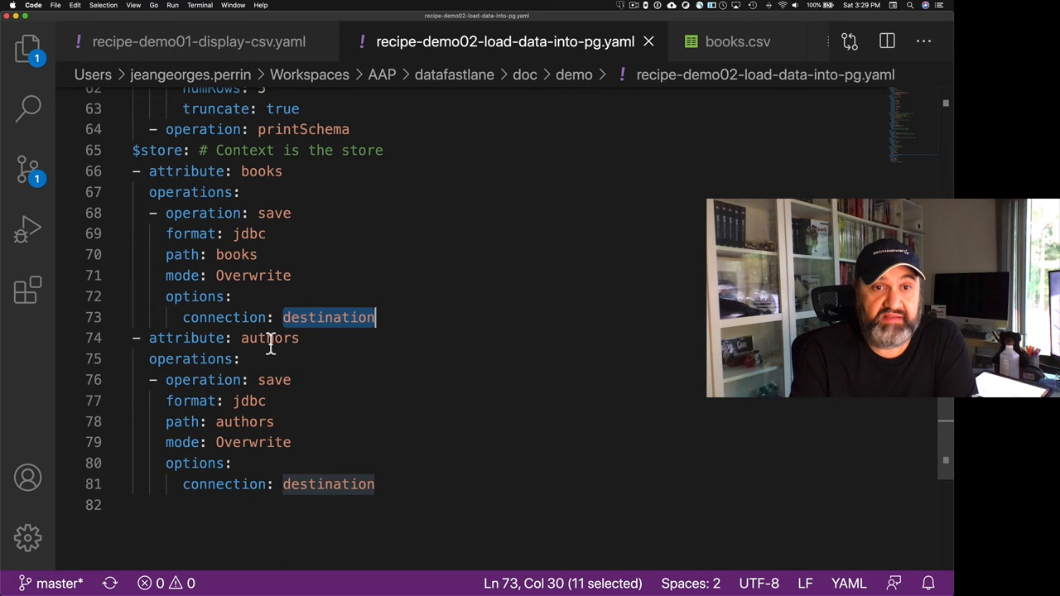
double_click(245, 421)
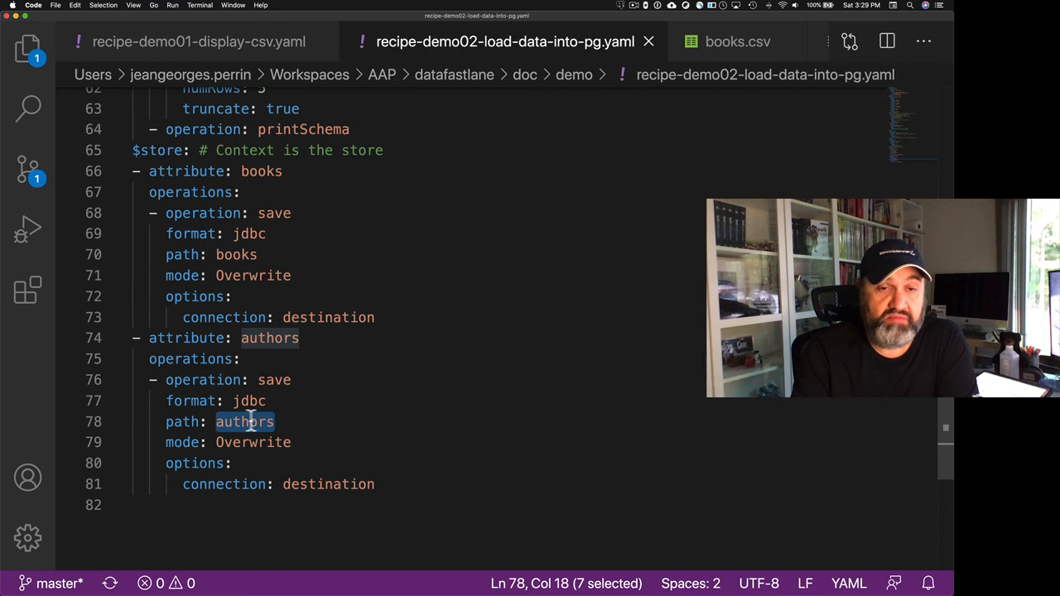
double_click(328, 484)
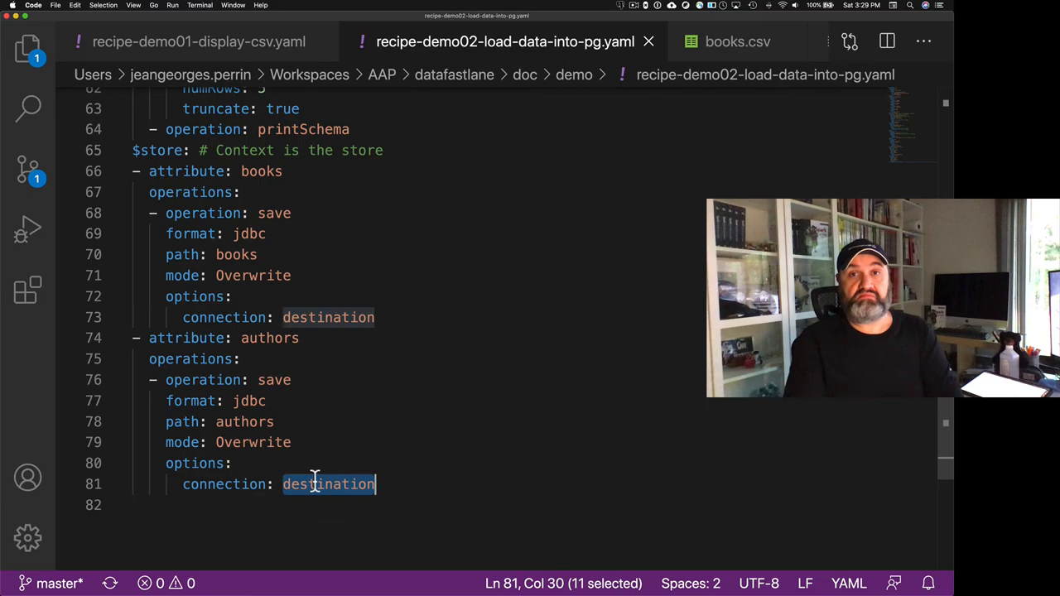